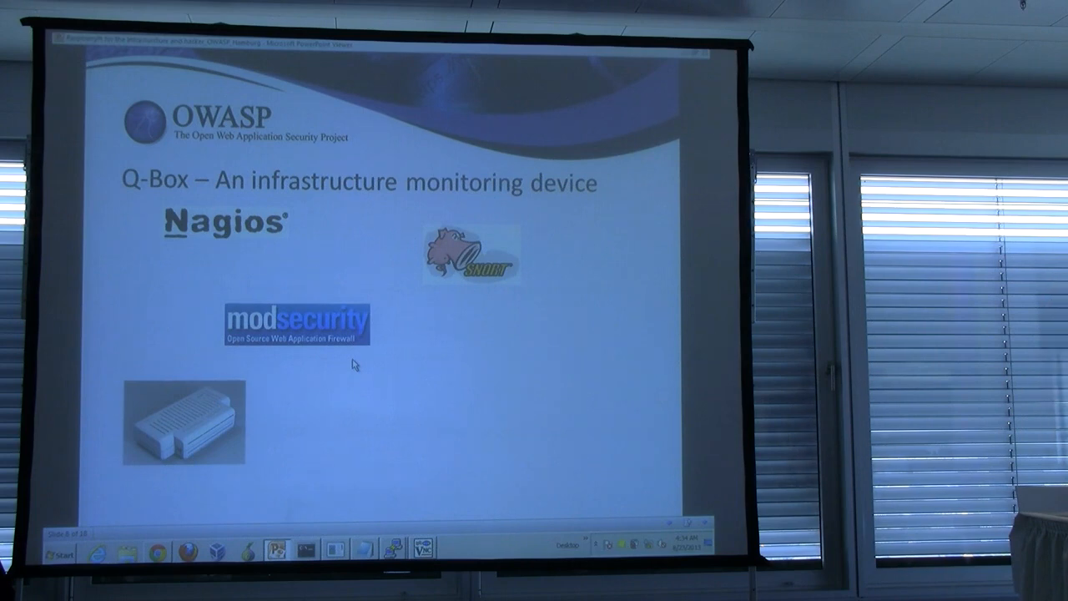
key(right)
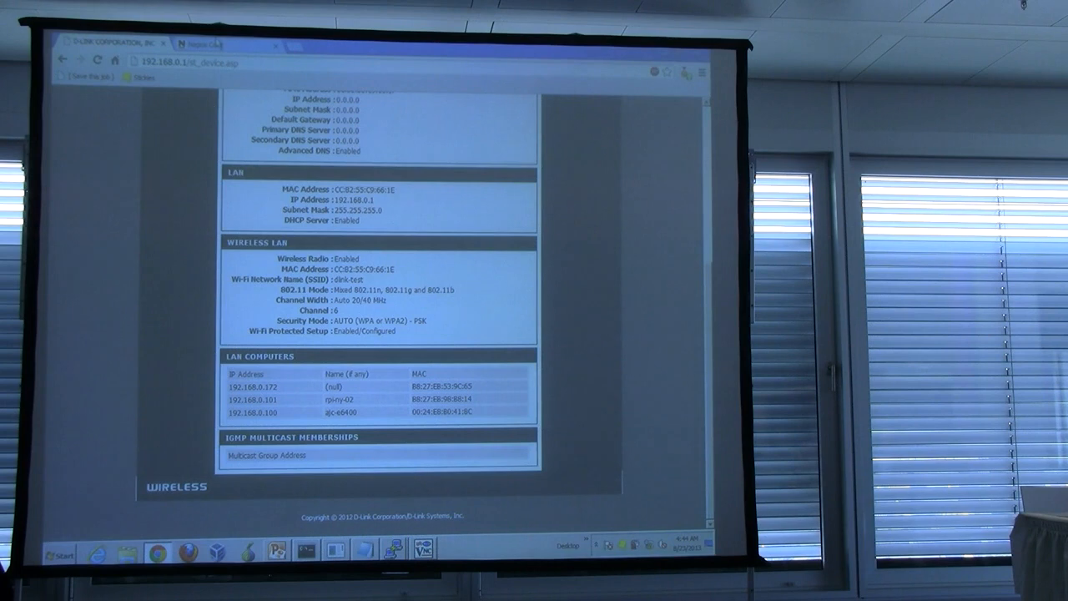
click(225, 45)
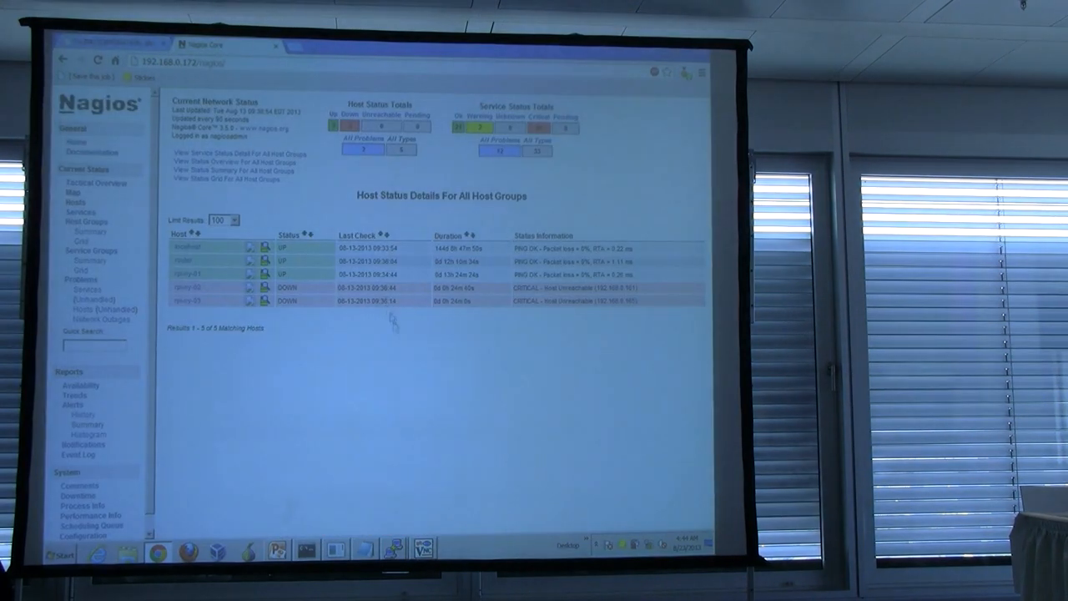
mouse_move(408, 351)
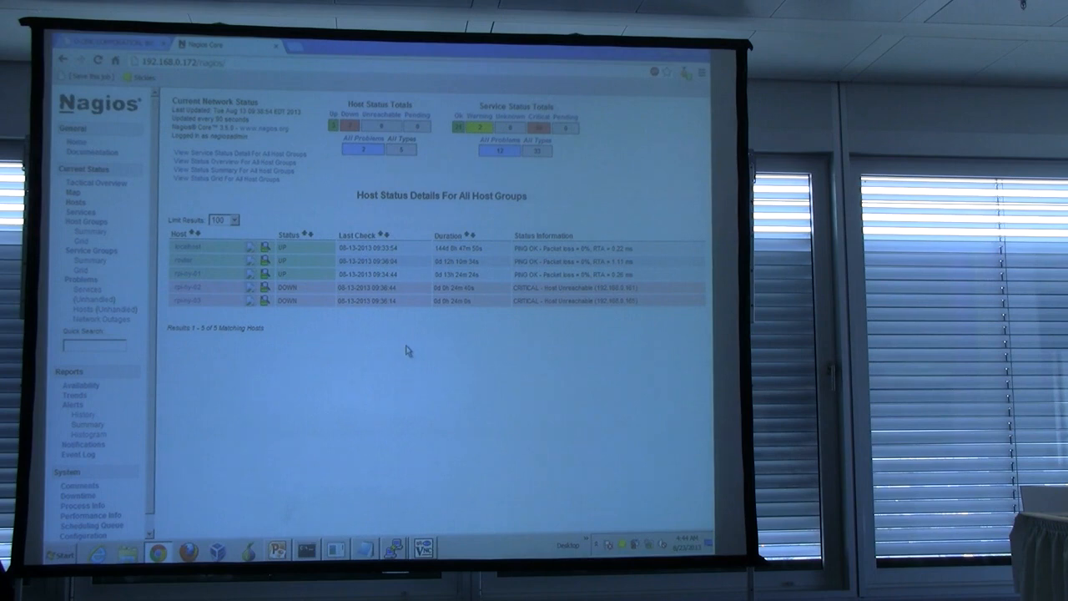
mouse_move(501, 336)
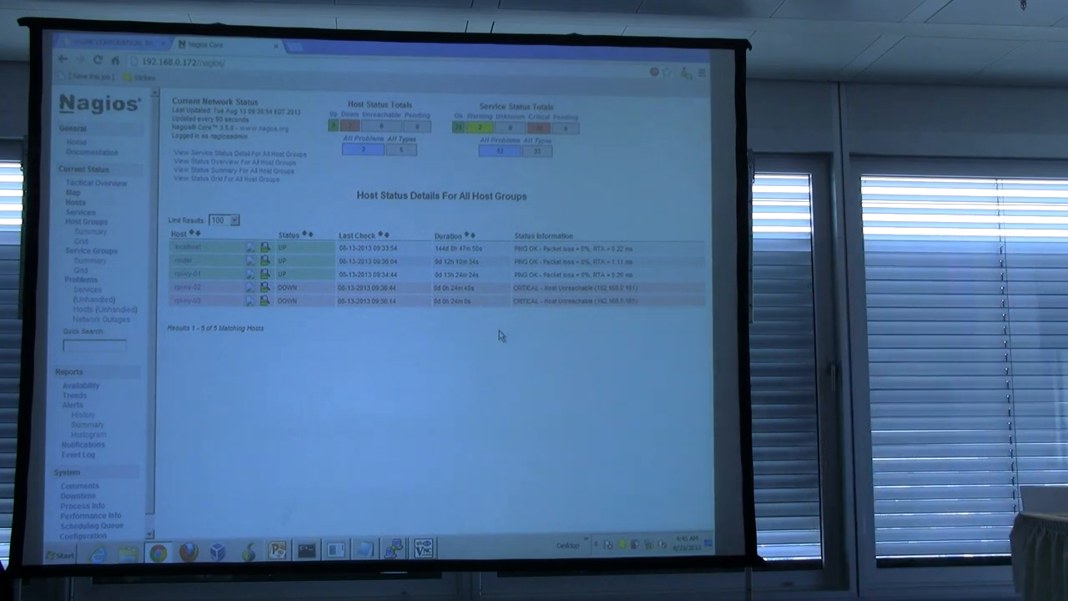
mouse_move(276, 513)
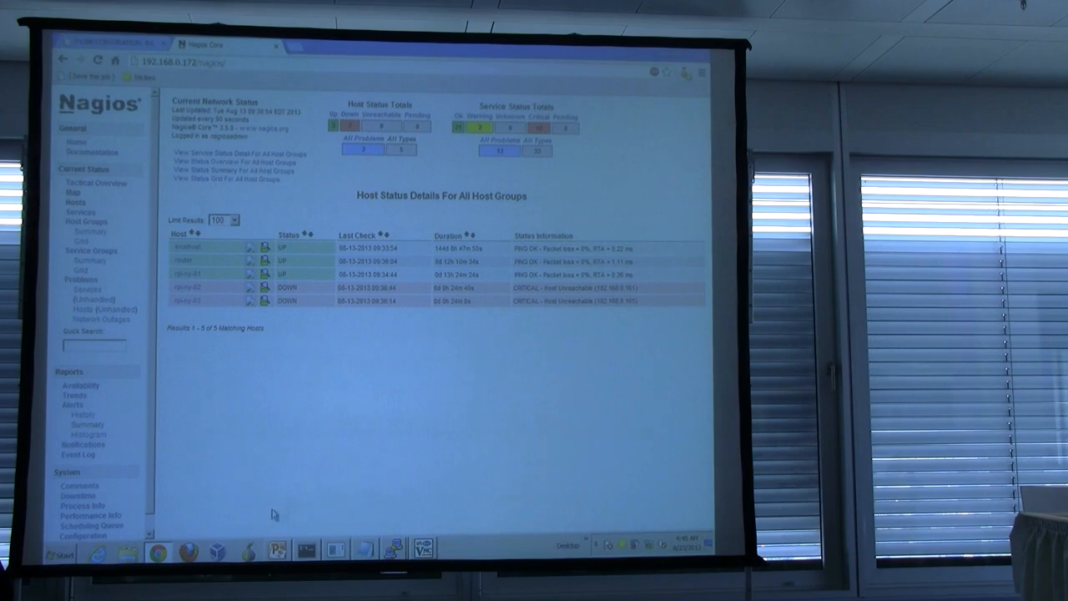